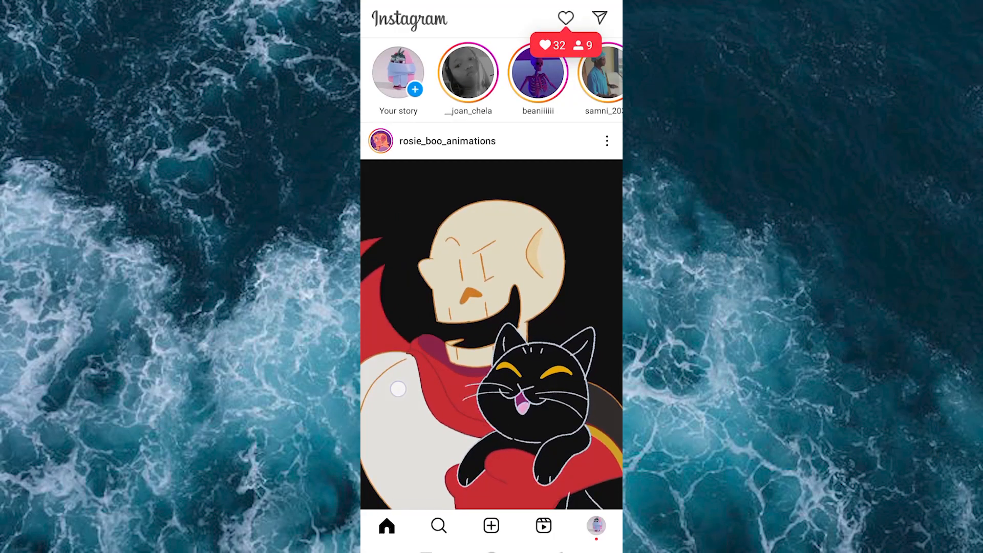
Scroll down the home feed until the animated glowing-crown reel comes into view.
{"action": "scroll", "scroll_direction": "down", "scroll_amount": 3}
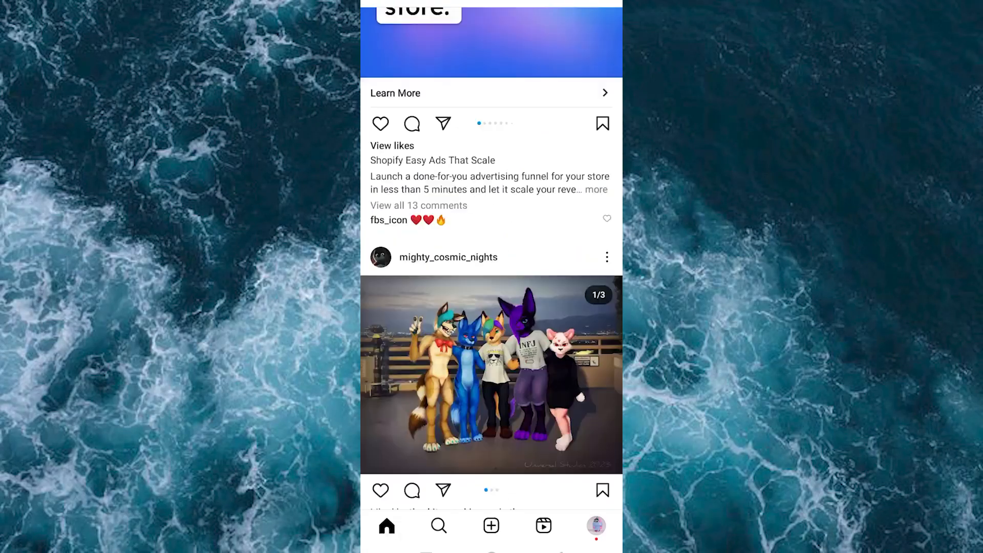
{"action": "scroll", "scroll_direction": "down", "scroll_amount": 3}
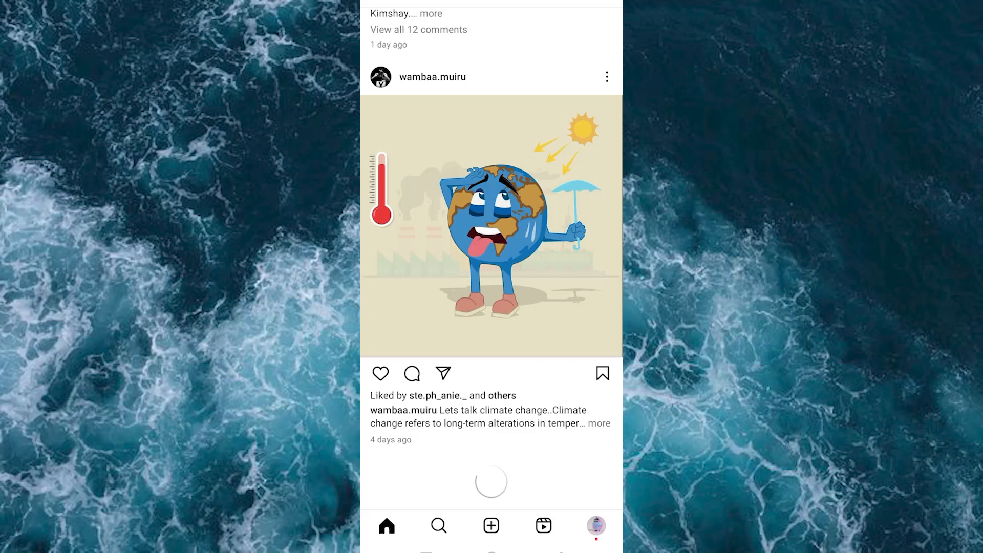
{"action": "scroll", "scroll_direction": "down", "scroll_amount": 3}
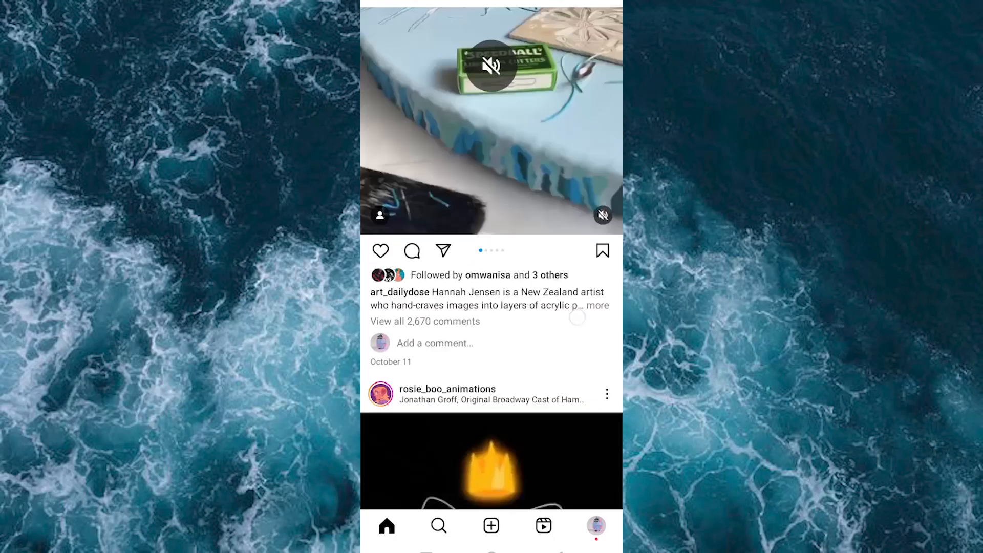
{"action": "scroll", "scroll_direction": "down", "scroll_amount": 3}
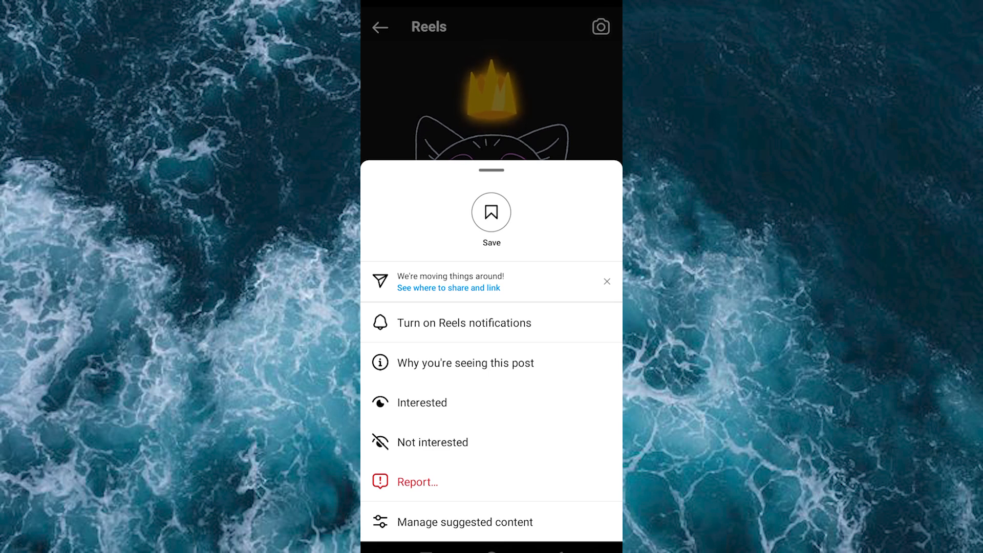
Mark the crown reel as Not interested from its options sheet on the Reels screen.
{"action": "left_click", "coordinate": [432, 442]}
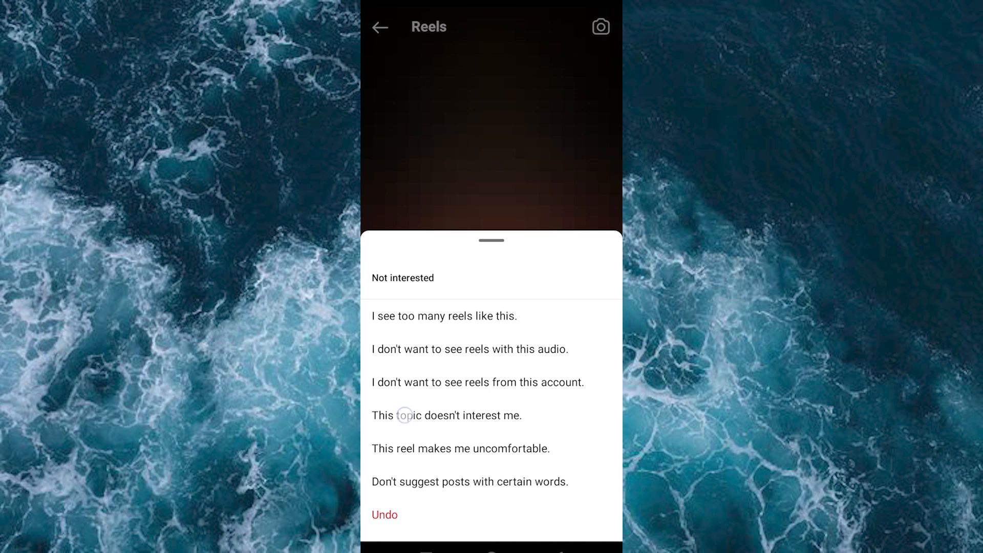
Choose 'This topic doesn't interest me' so Instagram shows its feedback thank-you message.
{"action": "left_click", "coordinate": [445, 415]}
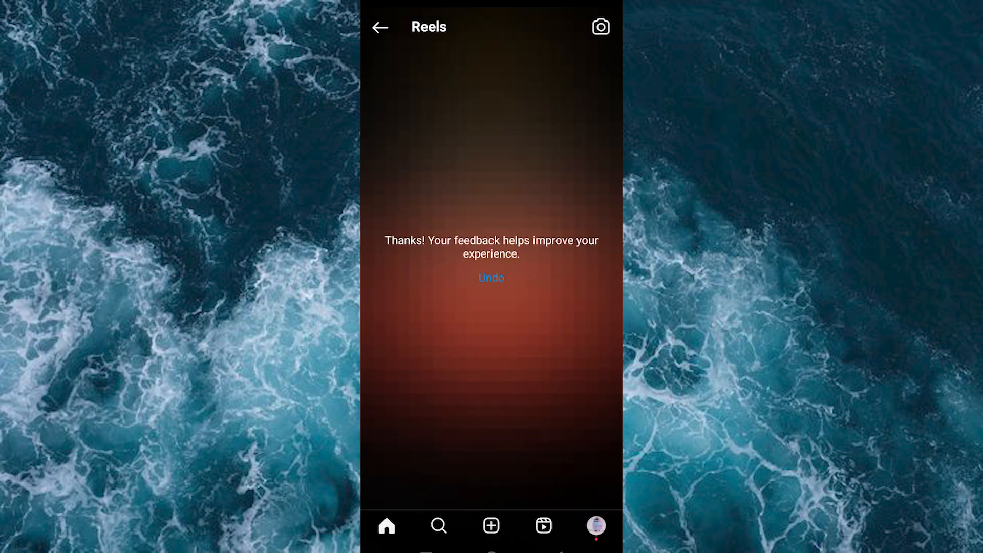